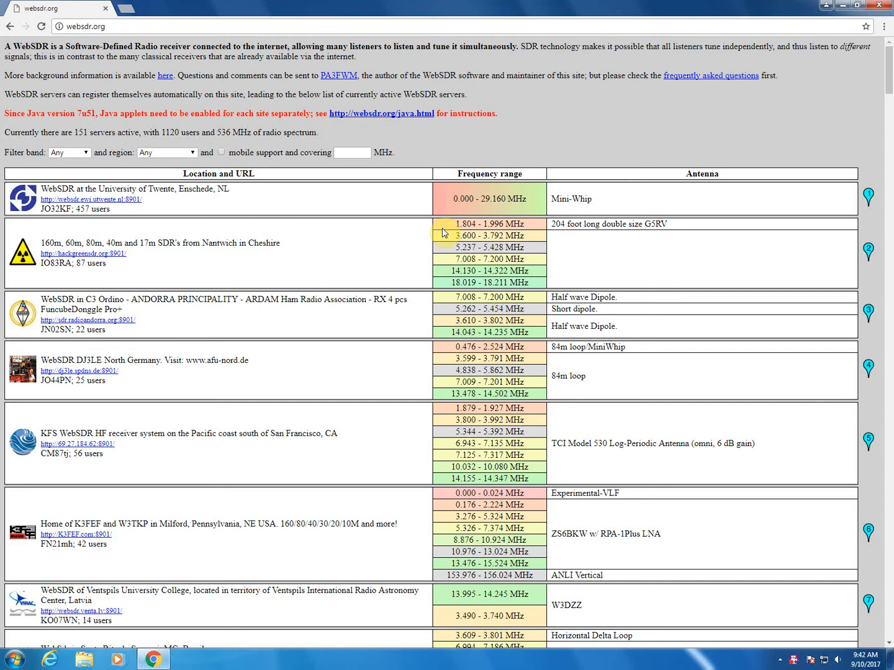
pyautogui.moveTo(885, 328)
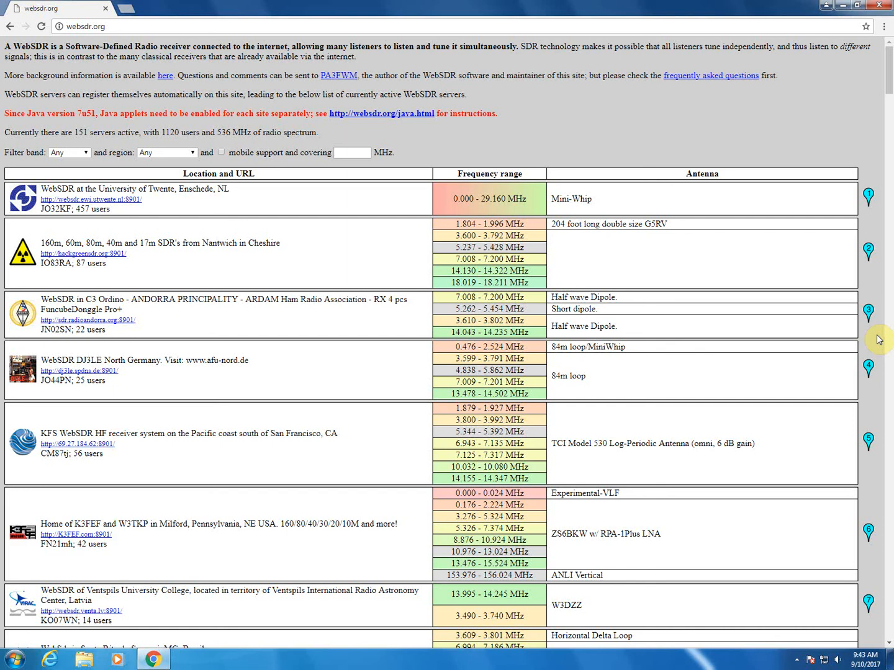
# Step: Scroll the websdr.org page down to the receiver-location map below the server list
pyautogui.scroll(-3)
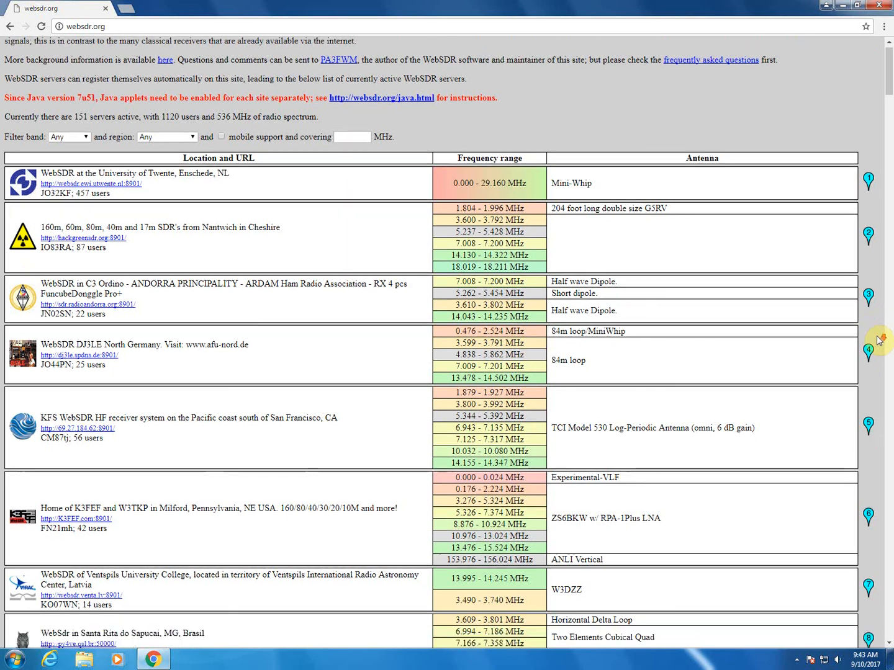
pyautogui.scroll(-3)
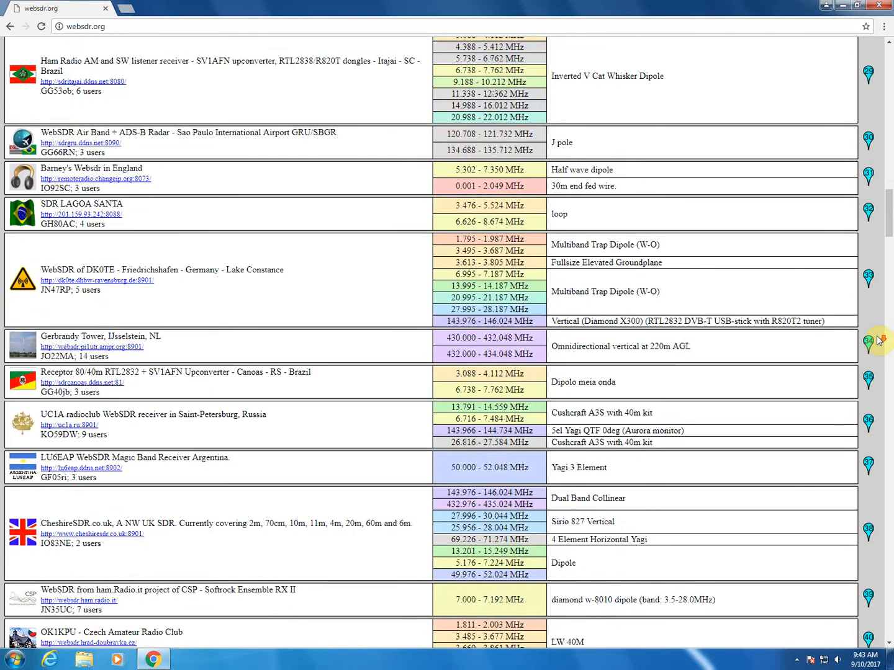
pyautogui.scroll(-3)
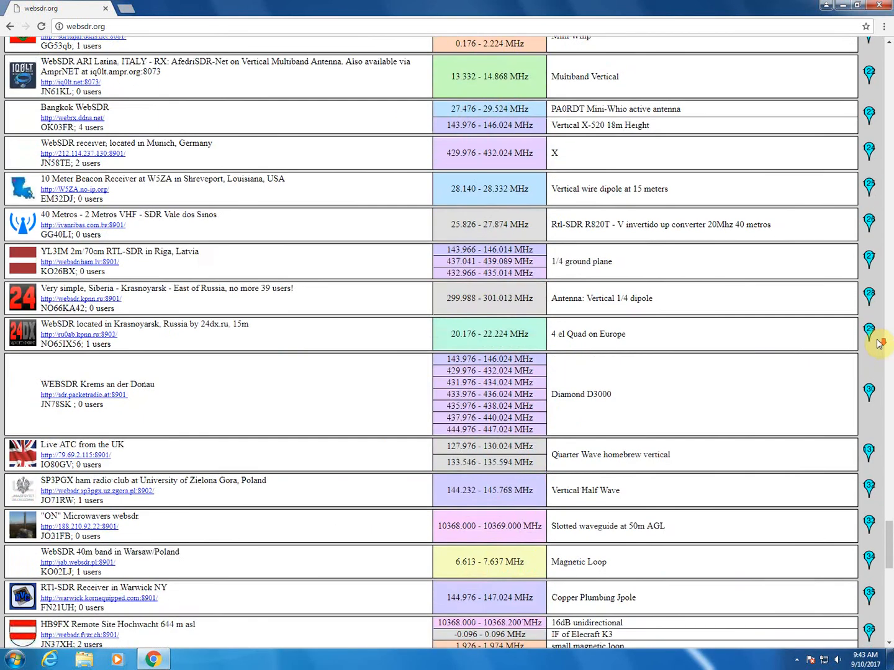
pyautogui.scroll(-3)
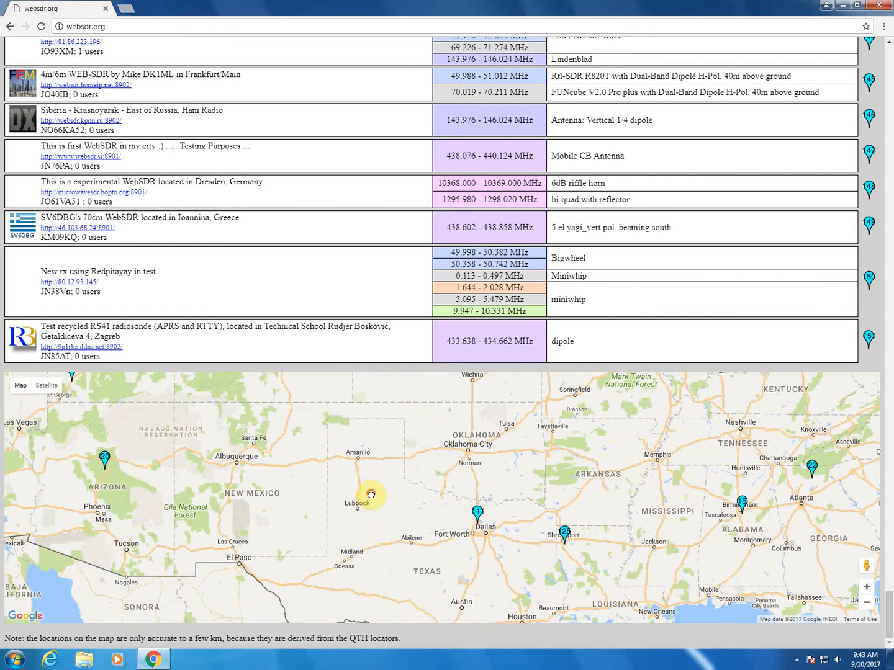
# Step: Browse the map markers (Cedar City, Utah) and end on the Sedona, AZ W7RNA receiver details
pyautogui.scroll(-3)
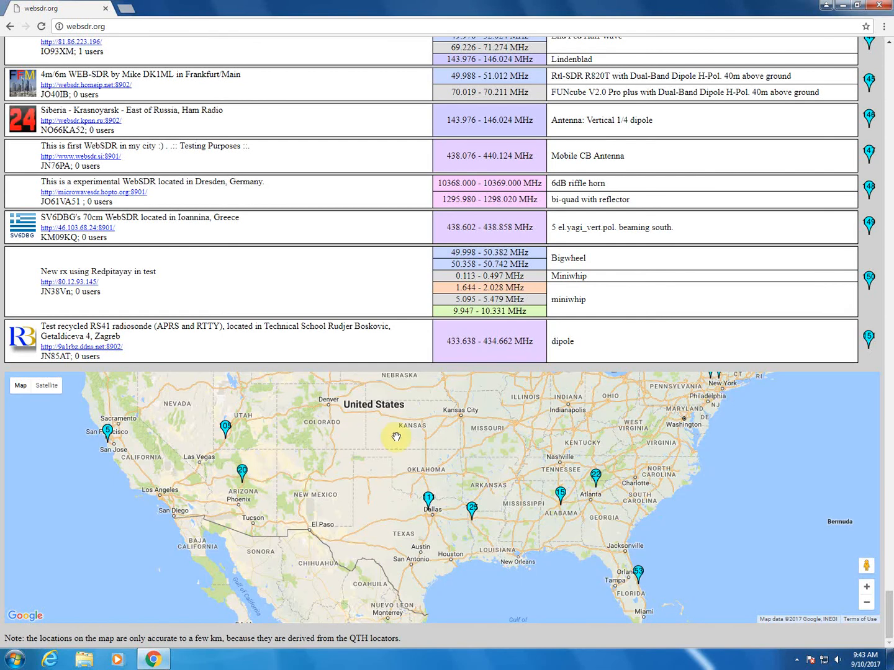
pyautogui.moveTo(427, 513)
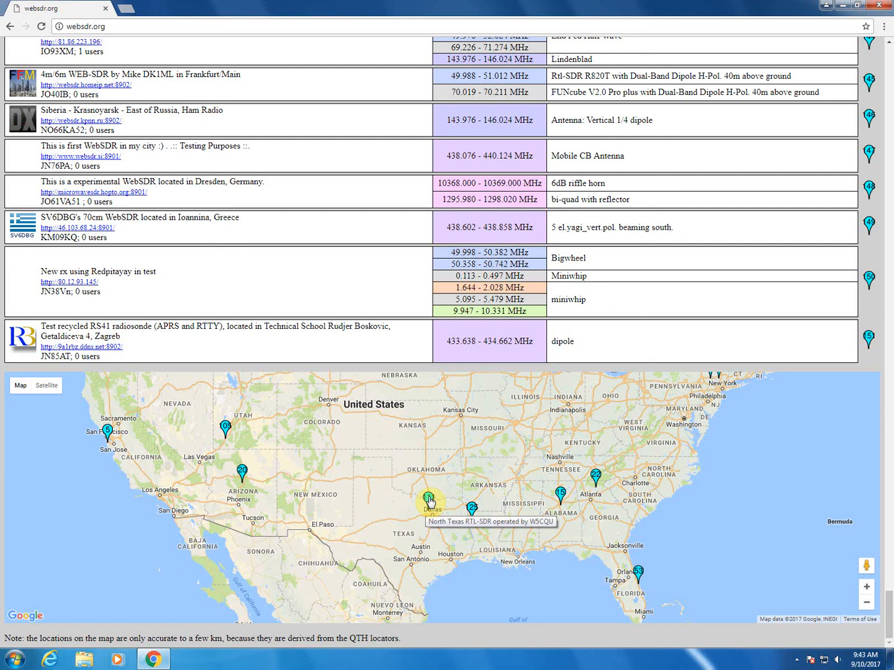
pyautogui.click(429, 501)
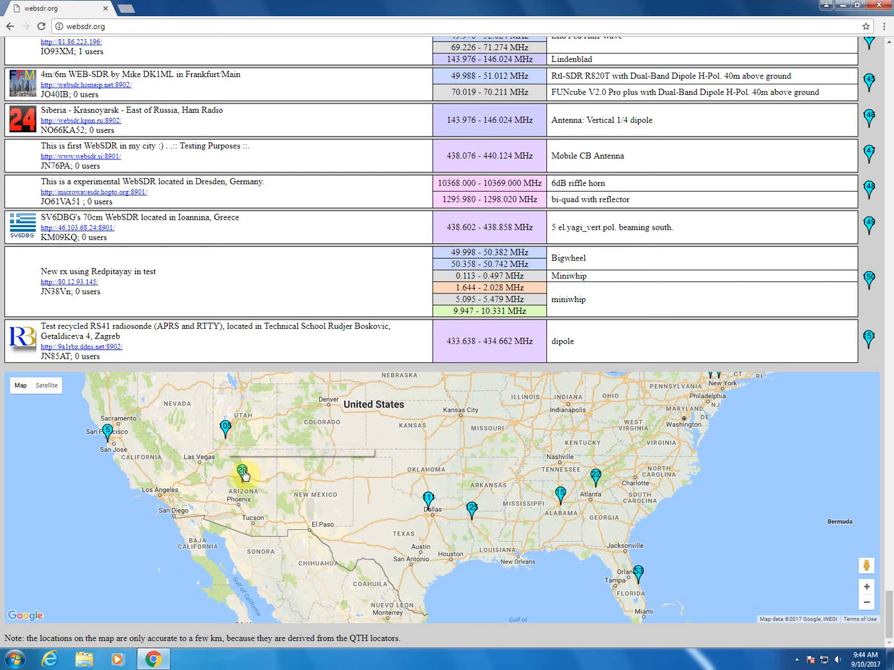
pyautogui.moveTo(242, 474)
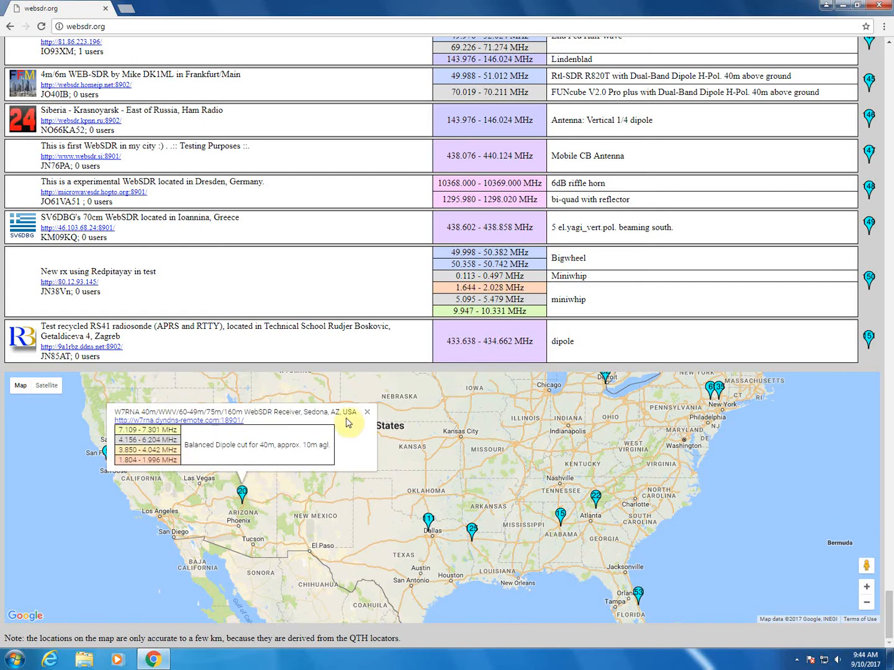
pyautogui.click(367, 411)
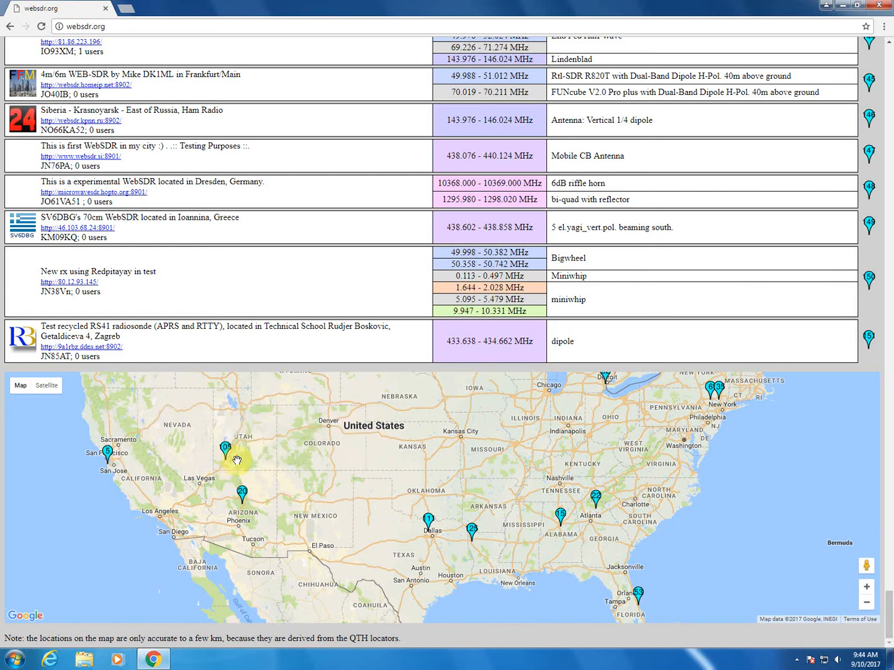
pyautogui.click(234, 457)
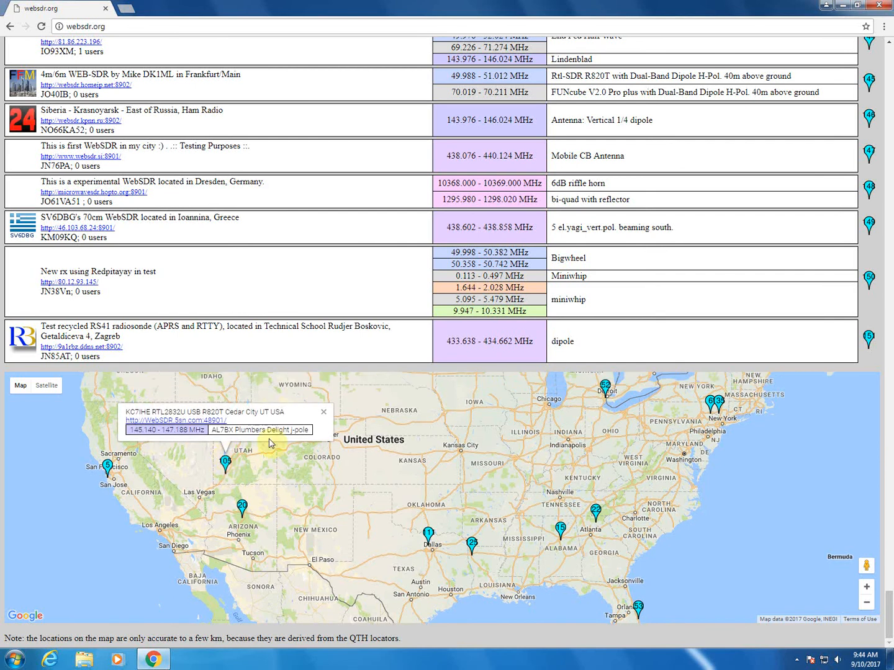
pyautogui.click(310, 410)
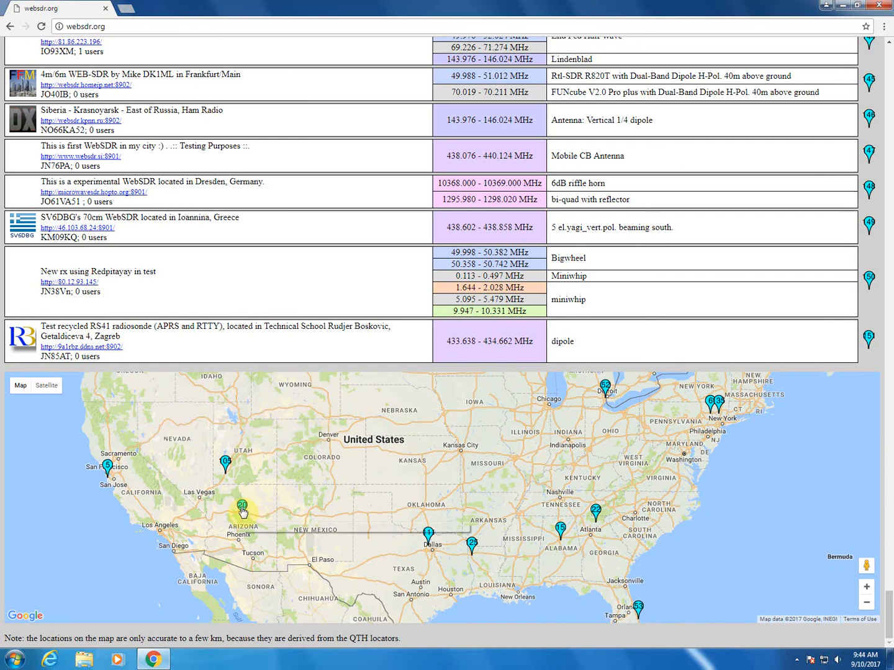
pyautogui.click(242, 503)
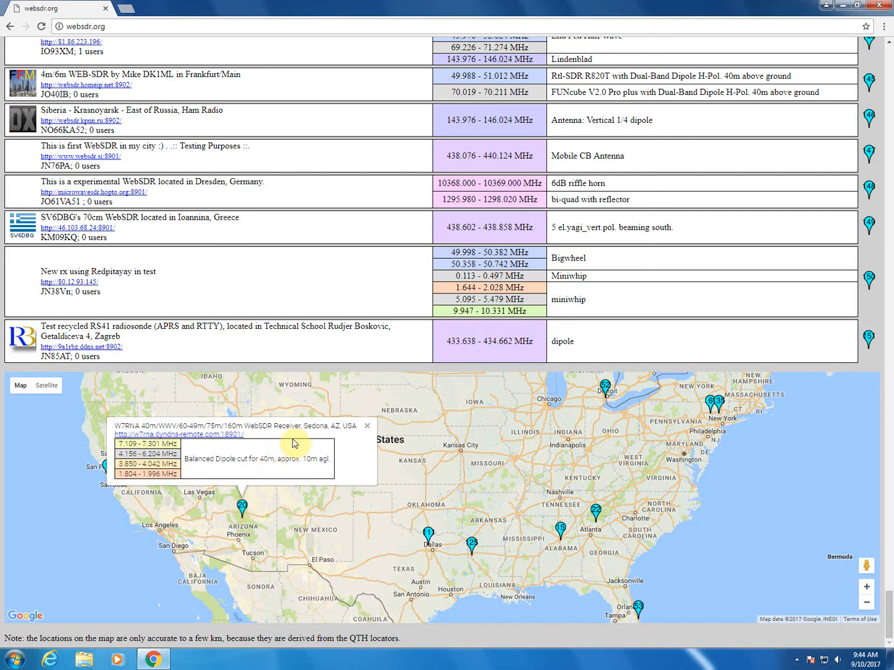
pyautogui.moveTo(176, 441)
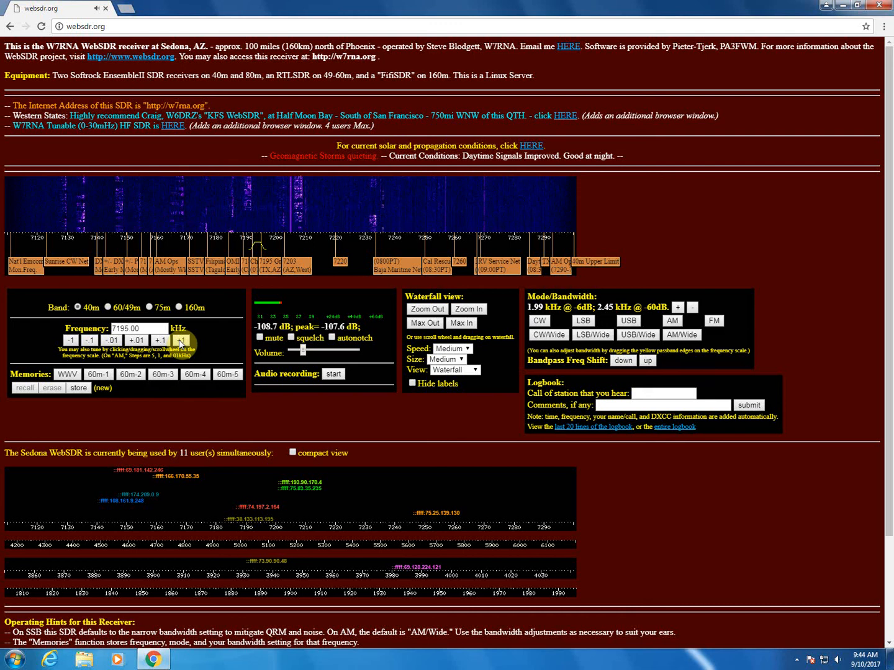
# Step: Step the 40 m frequency up to 7222 kHz and back down to 7220.00 kHz
pyautogui.click(161, 340)
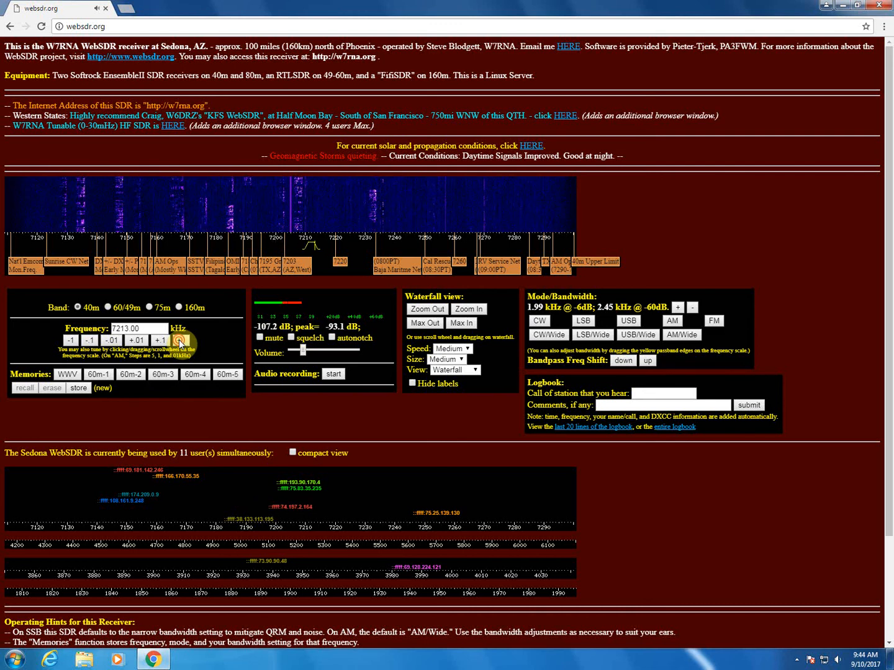
pyautogui.click(161, 340)
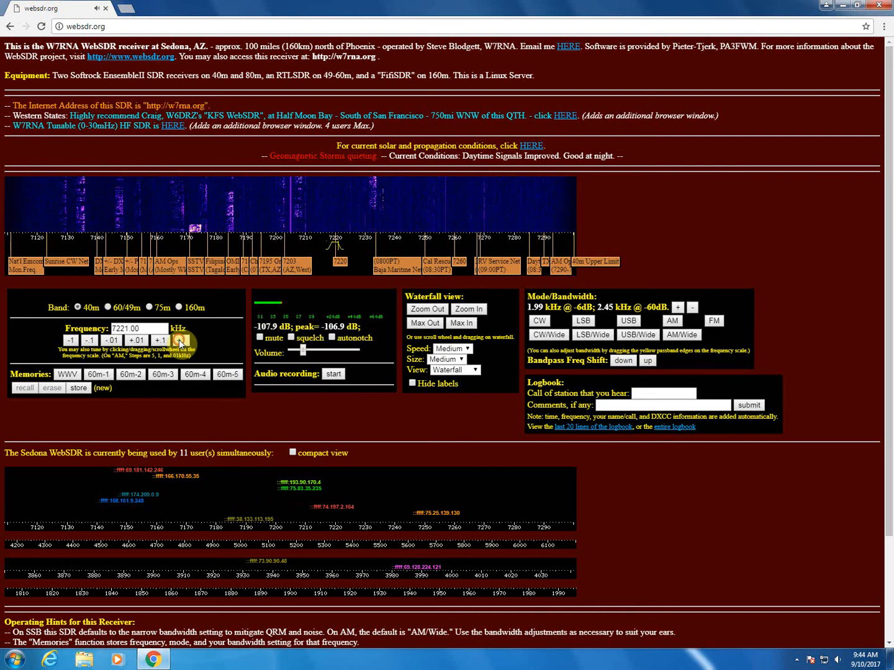
pyautogui.click(181, 340)
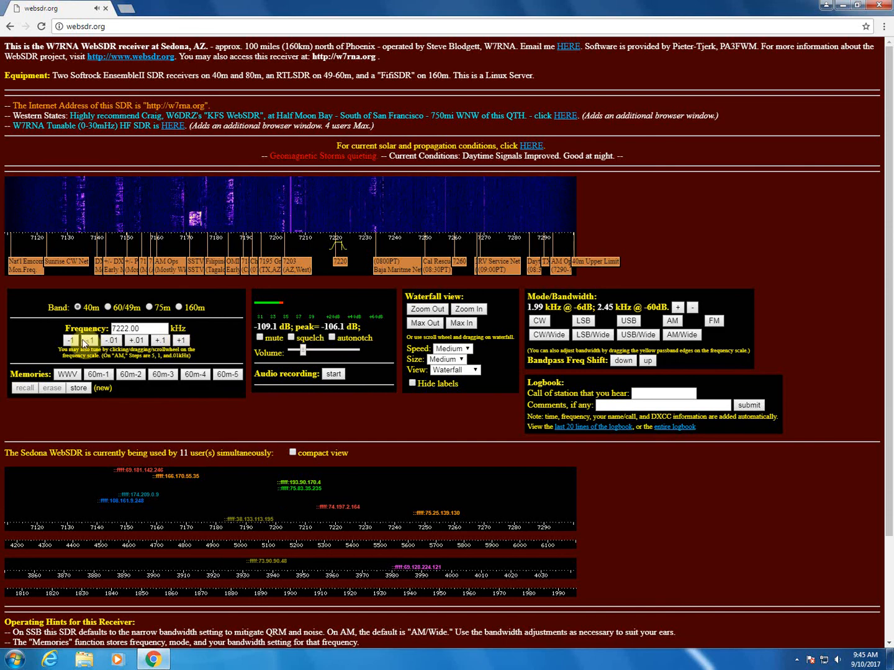
pyautogui.click(70, 340)
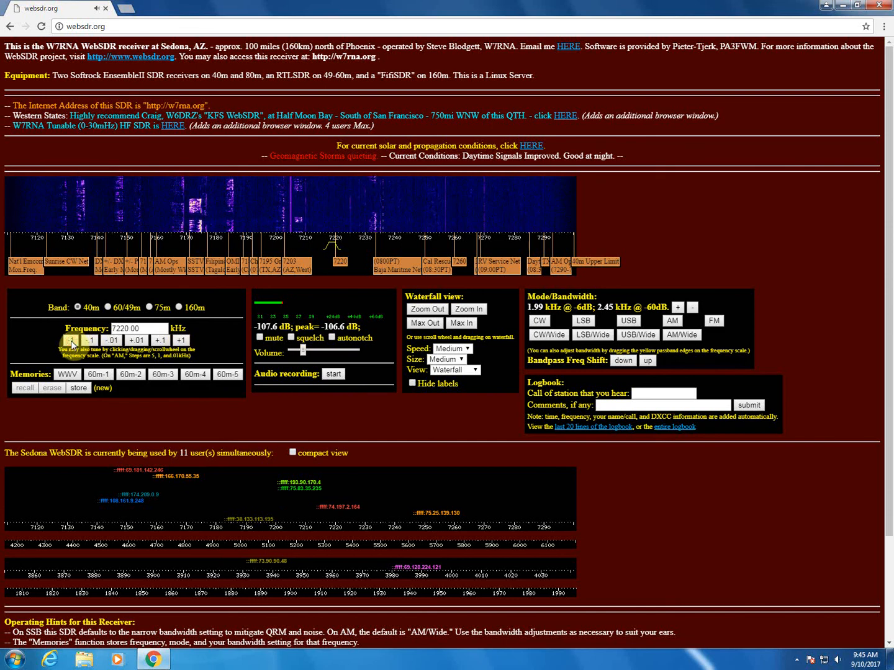
pyautogui.moveTo(335, 274)
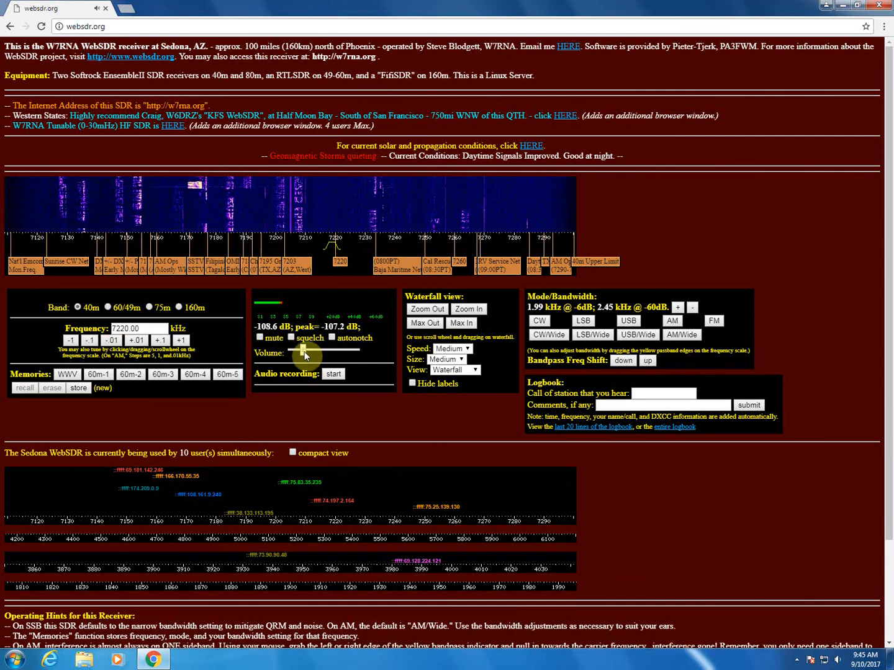
# Step: Raise the Volume slider in a few drags to a louder listening level
pyautogui.moveTo(304, 353); pyautogui.dragTo(329, 353)
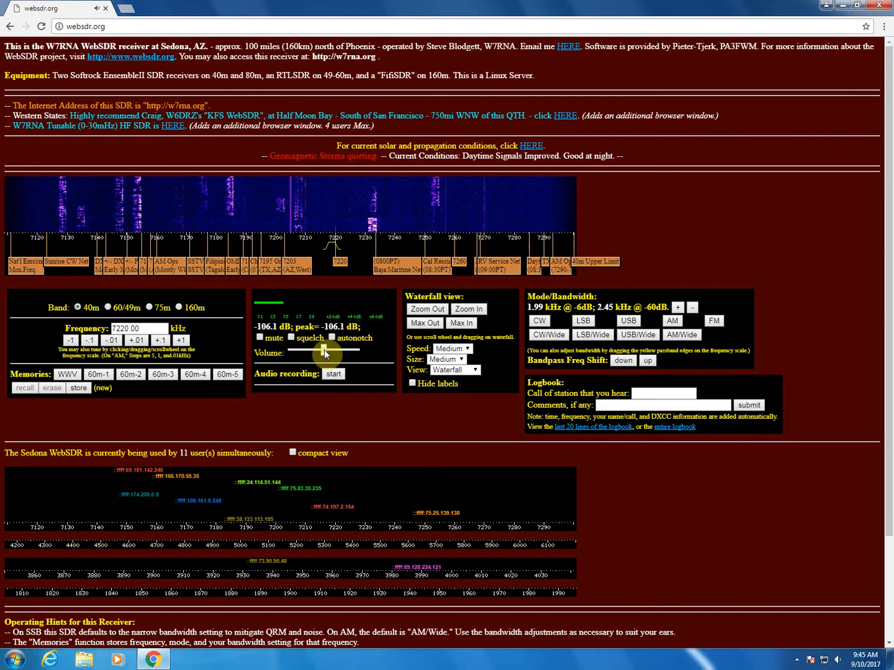
pyautogui.moveTo(321, 352); pyautogui.dragTo(325, 352)
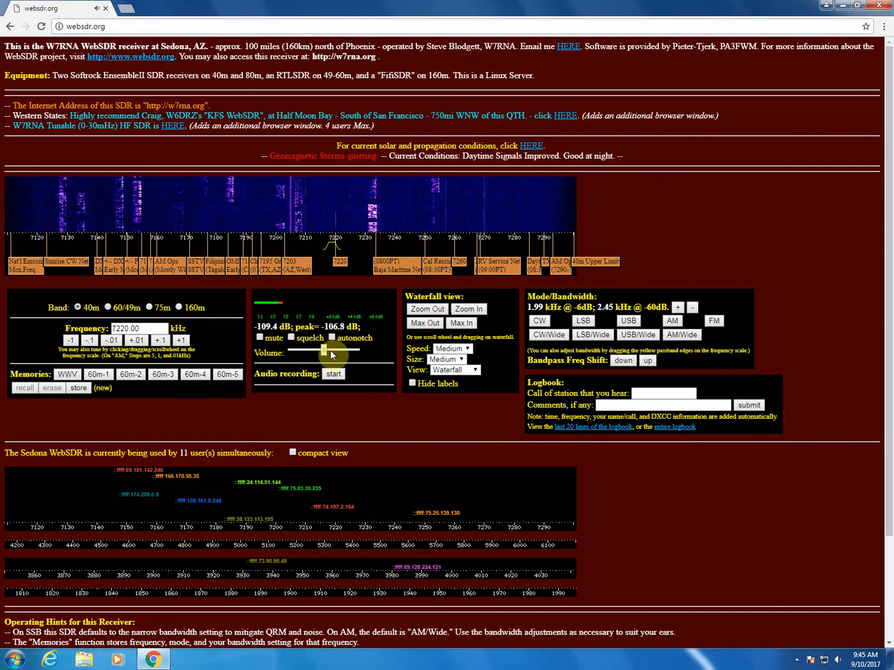
pyautogui.moveTo(323, 353); pyautogui.dragTo(345, 353)
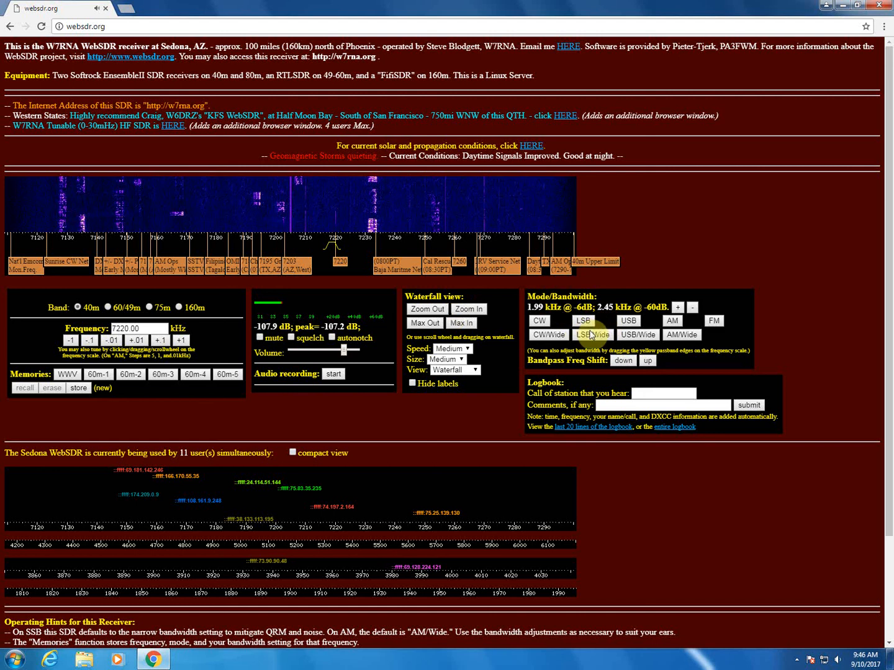
# Step: Try the narrow CW 0.49 kHz filter, then return to LSB wide 1.99 kHz at 7220.00 kHz
pyautogui.click(548, 335)
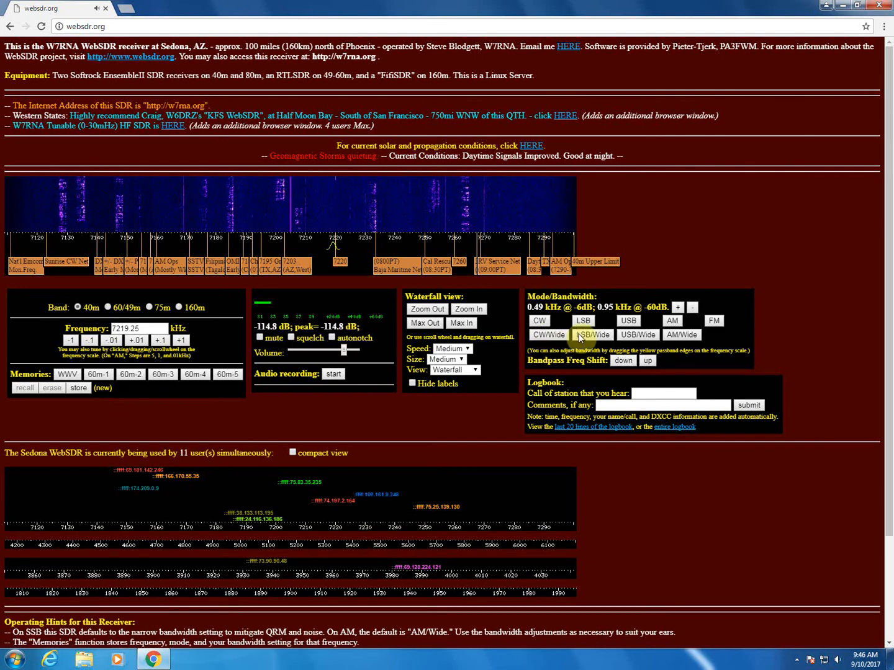
pyautogui.click(582, 321)
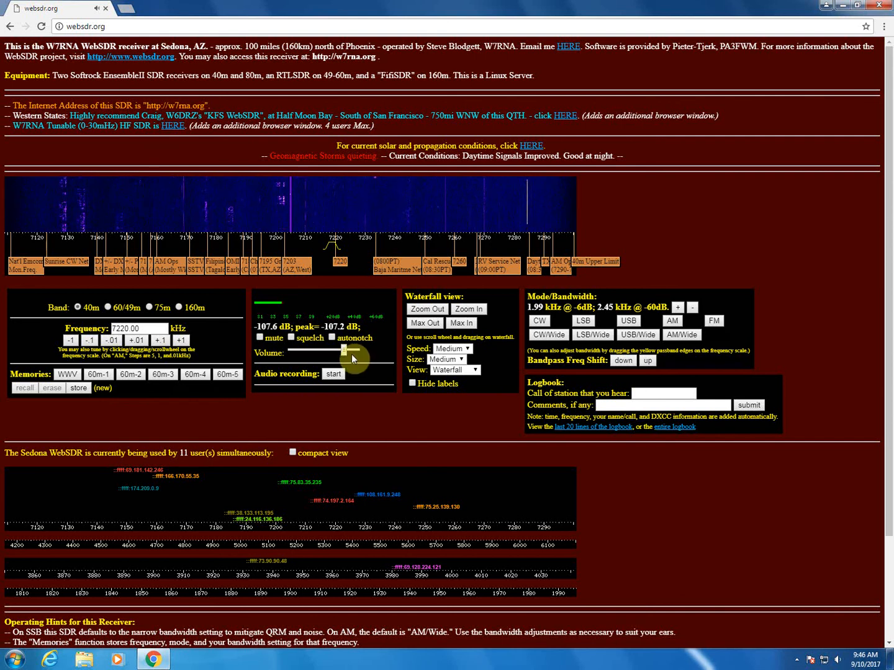
# Step: Lower the Volume slider slightly while staying on 7220.00 kHz
pyautogui.moveTo(351, 358); pyautogui.dragTo(329, 352)
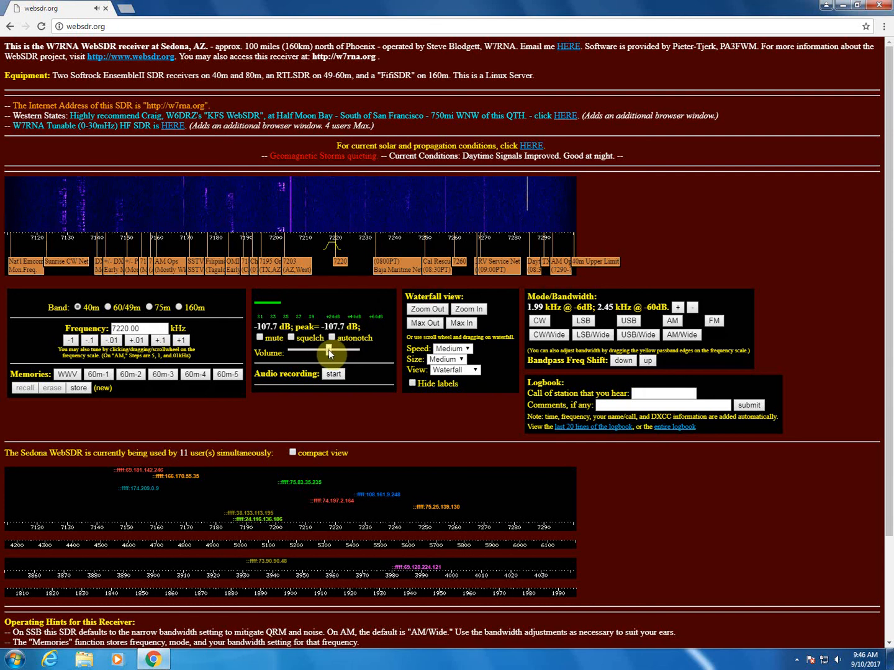